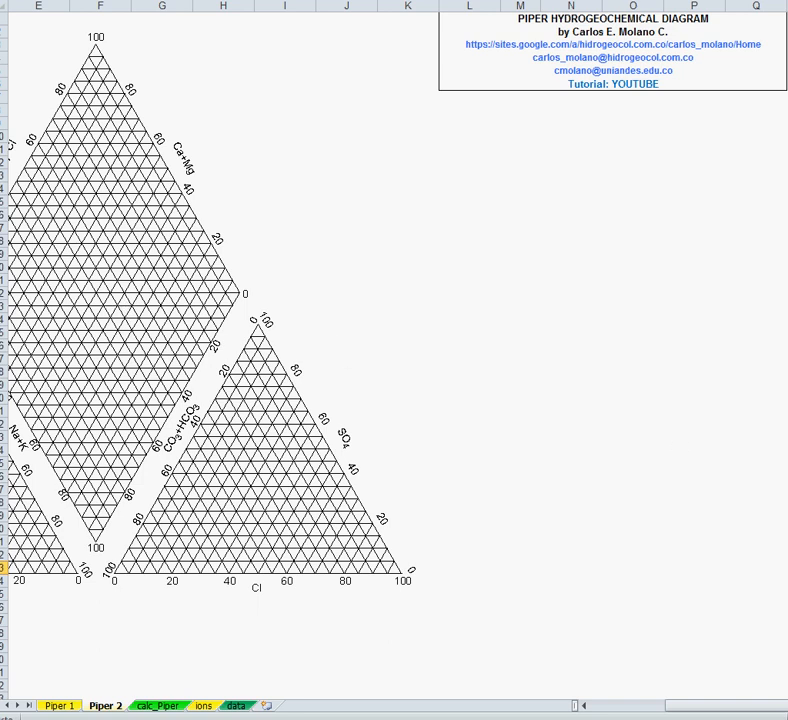
{"action": "mouse_move", "coordinate": [764, 150]}
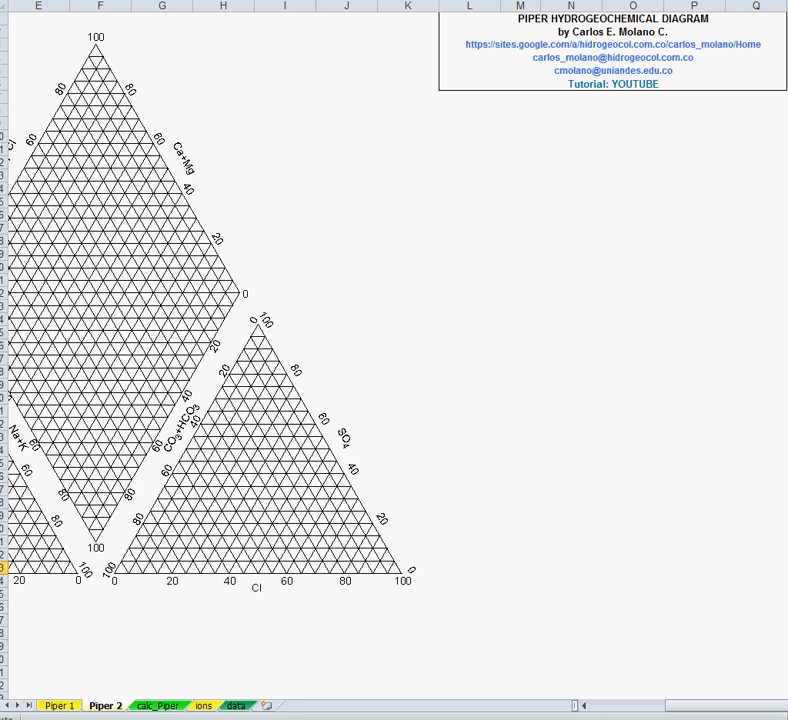
{"action": "mouse_move", "coordinate": [754, 32]}
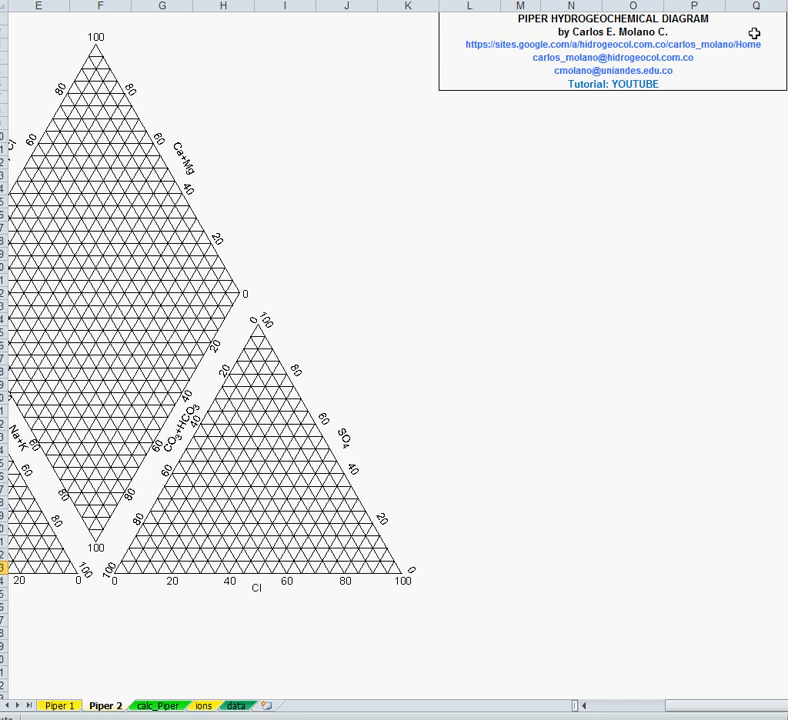
{"action": "mouse_move", "coordinate": [536, 18]}
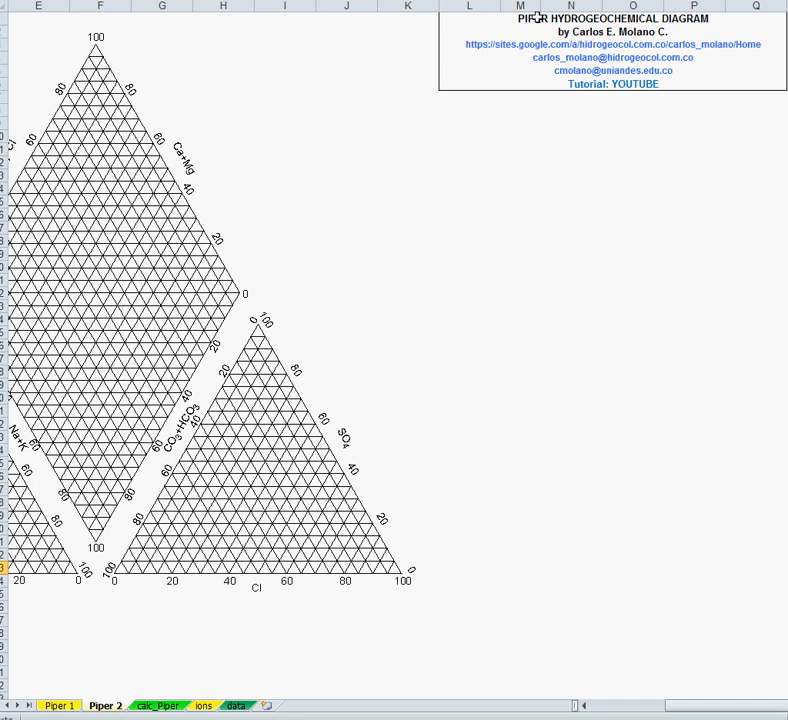
{"action": "mouse_move", "coordinate": [584, 580]}
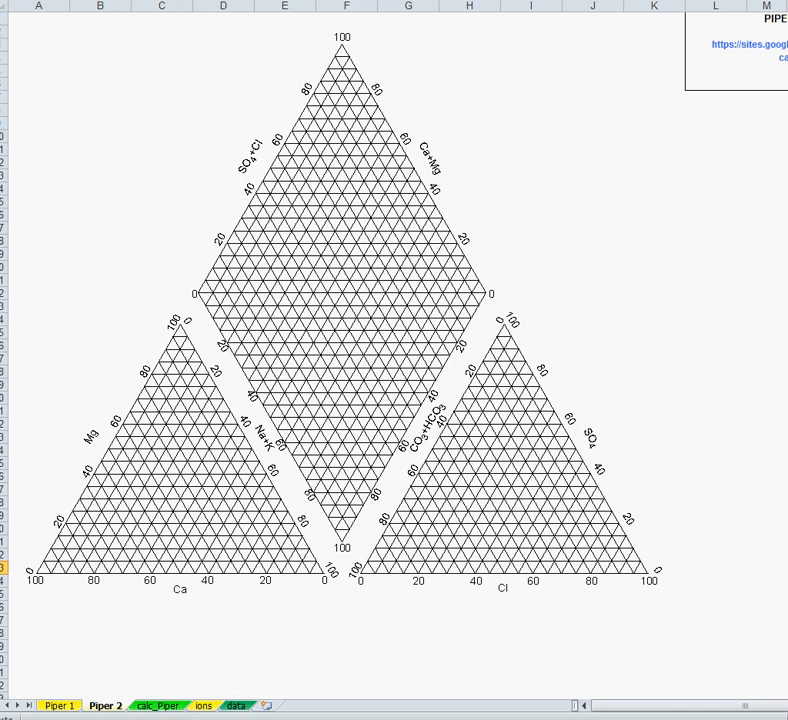
- Paste the 12 well samples' site names, ion values and TDS starting at cell B2
{"action": "left_click", "coordinate": [236, 704]}
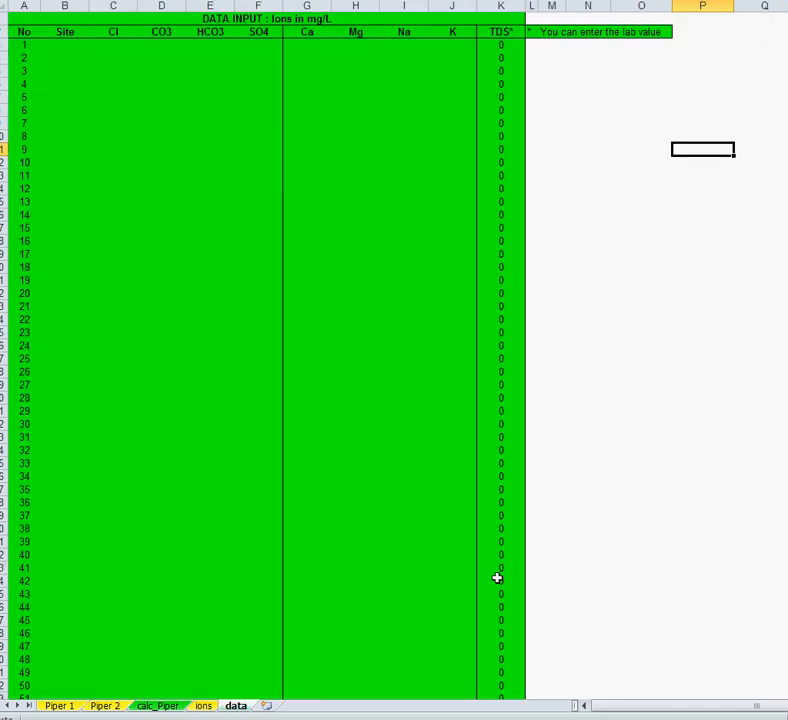
{"action": "mouse_move", "coordinate": [62, 42]}
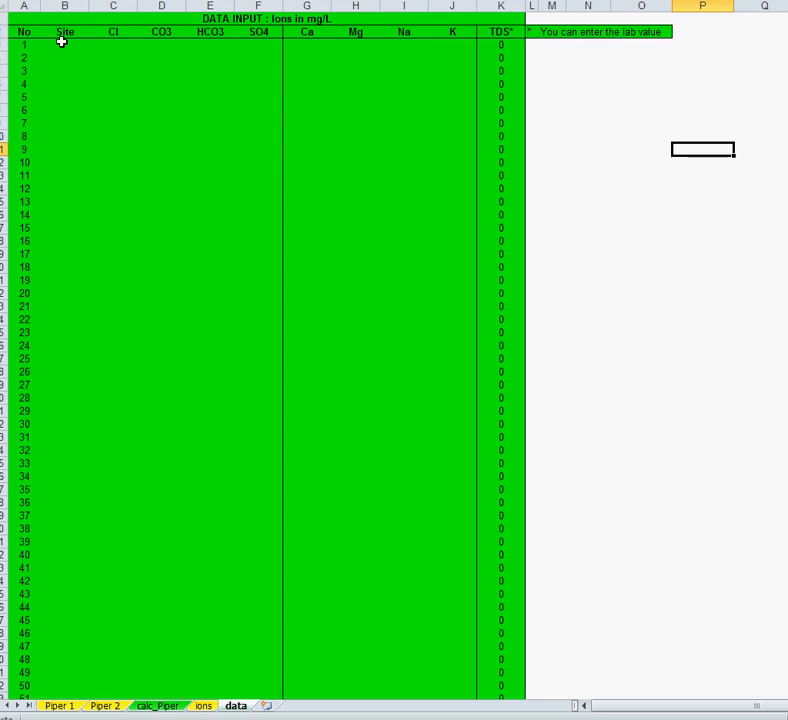
{"action": "left_click", "coordinate": [64, 44]}
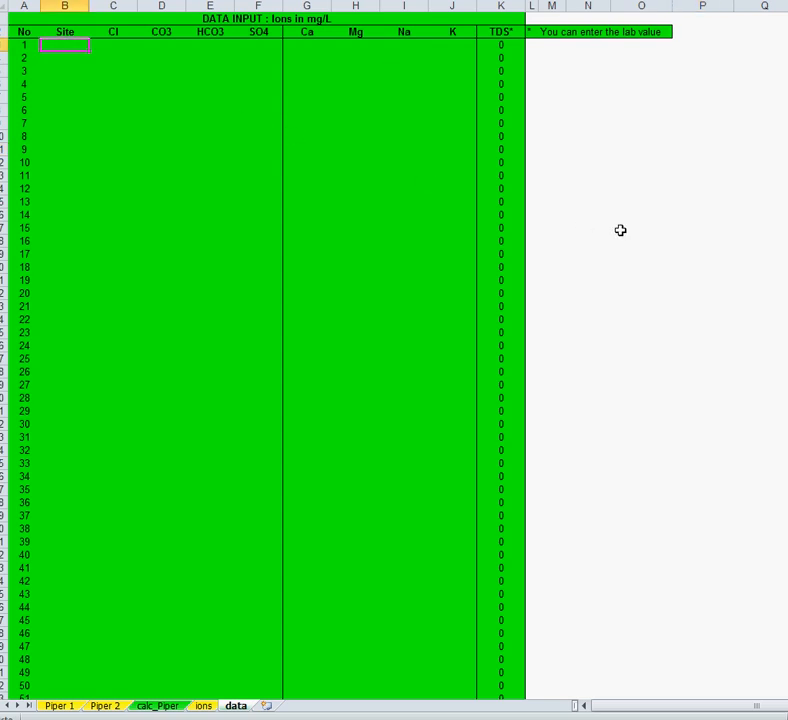
{"action": "mouse_move", "coordinate": [724, 434]}
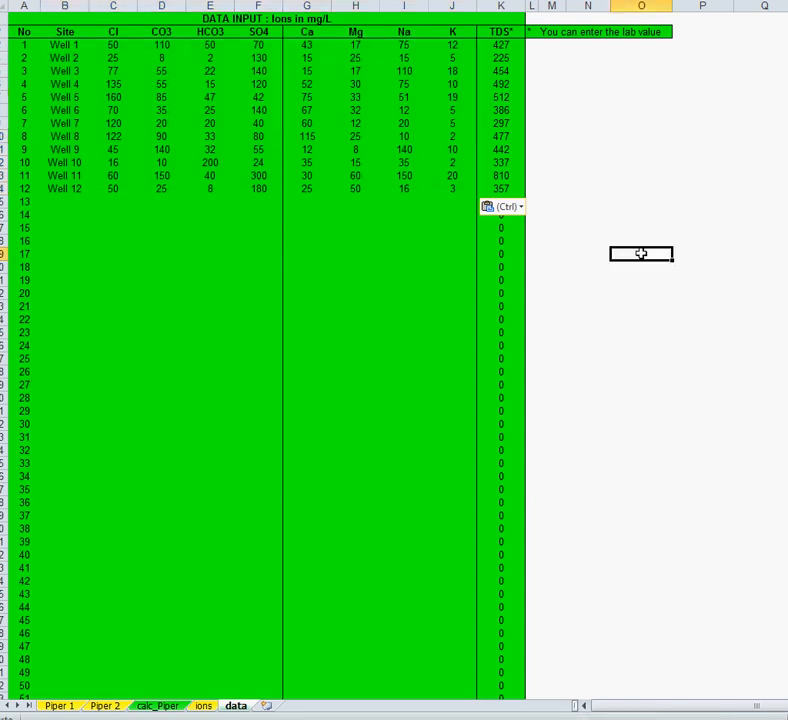
{"action": "mouse_move", "coordinate": [72, 276]}
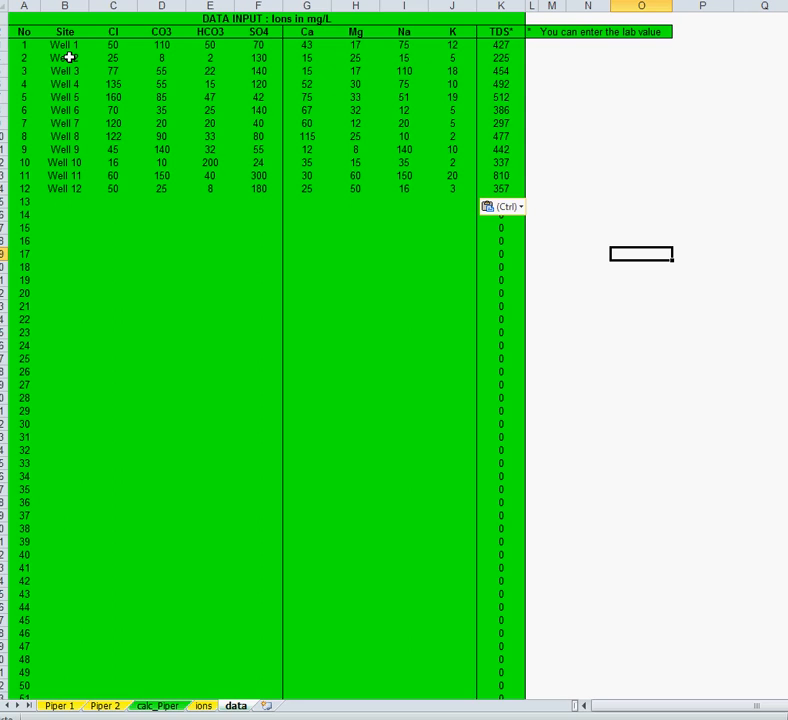
{"action": "mouse_move", "coordinate": [68, 188]}
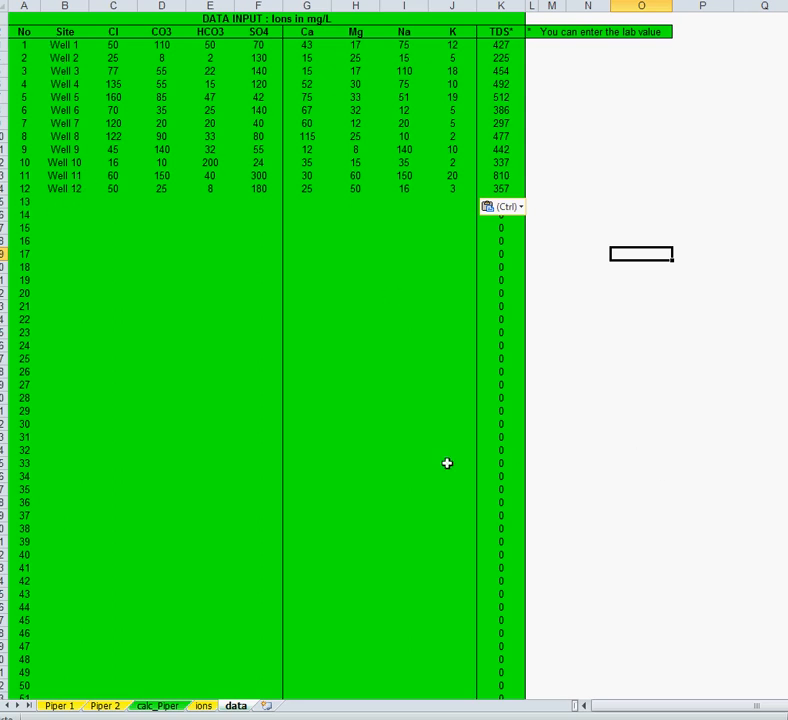
{"action": "mouse_move", "coordinate": [640, 140]}
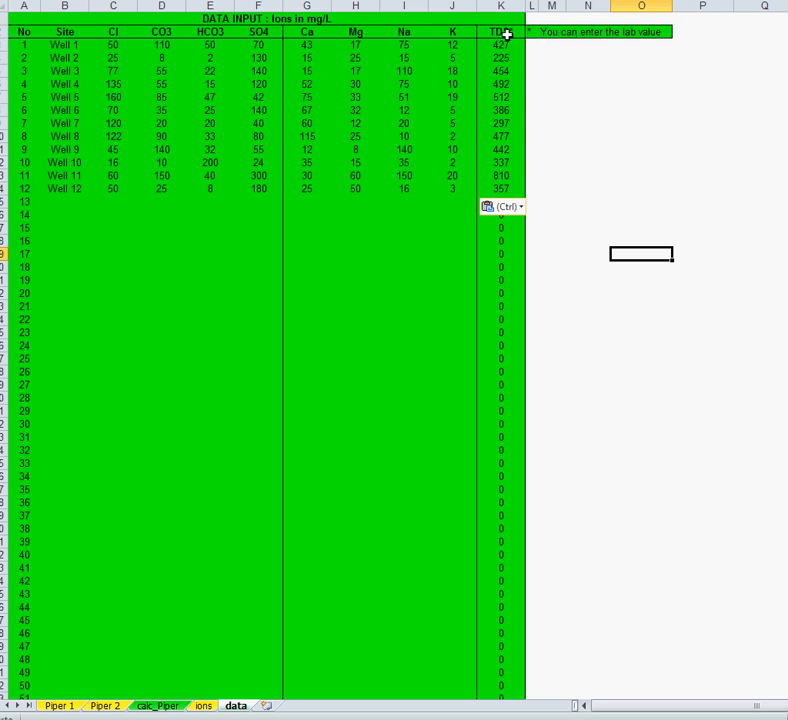
{"action": "left_click", "coordinate": [500, 44]}
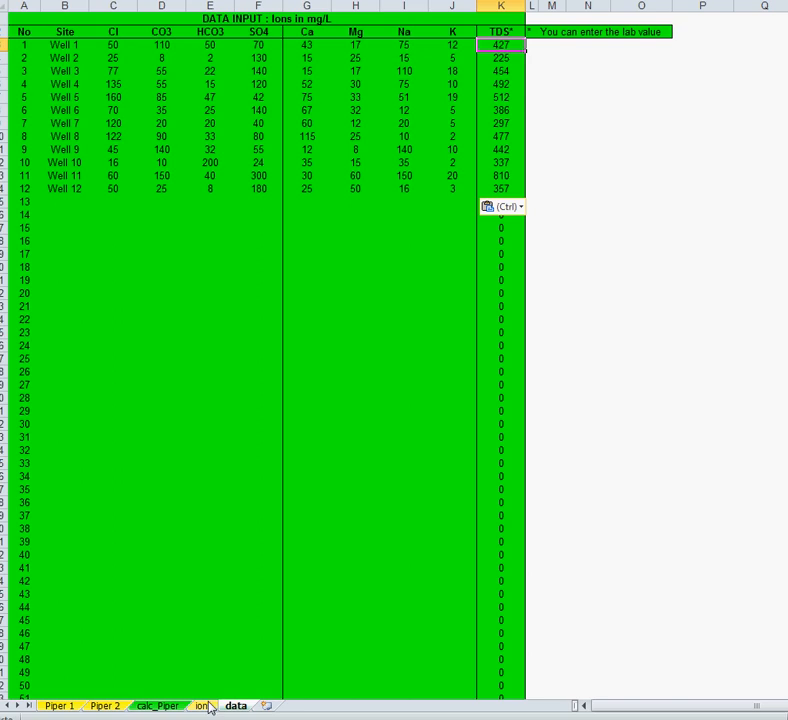
- Review the ions sheet with the 12 wells converted to meq/L and anion/cation sums
{"action": "left_click", "coordinate": [202, 704]}
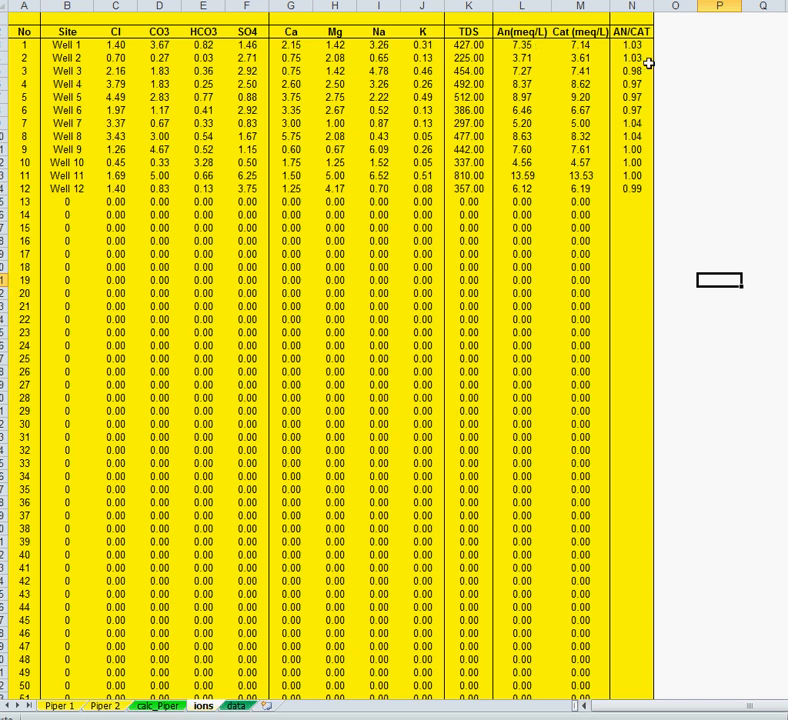
{"action": "mouse_move", "coordinate": [658, 62]}
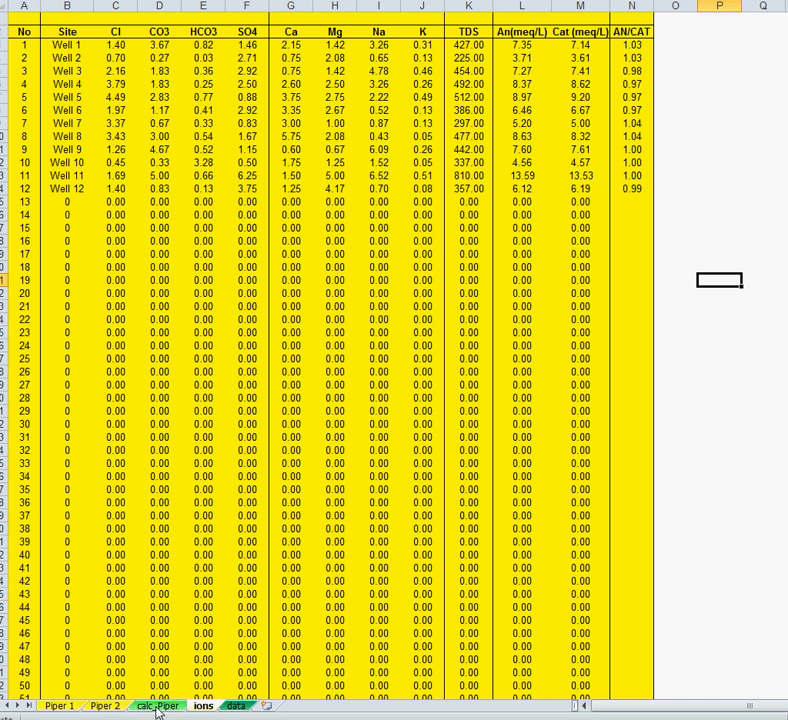
- View the calc_Piper sheet with X/Y anion, cation and diamond coordinates
{"action": "left_click", "coordinate": [152, 704]}
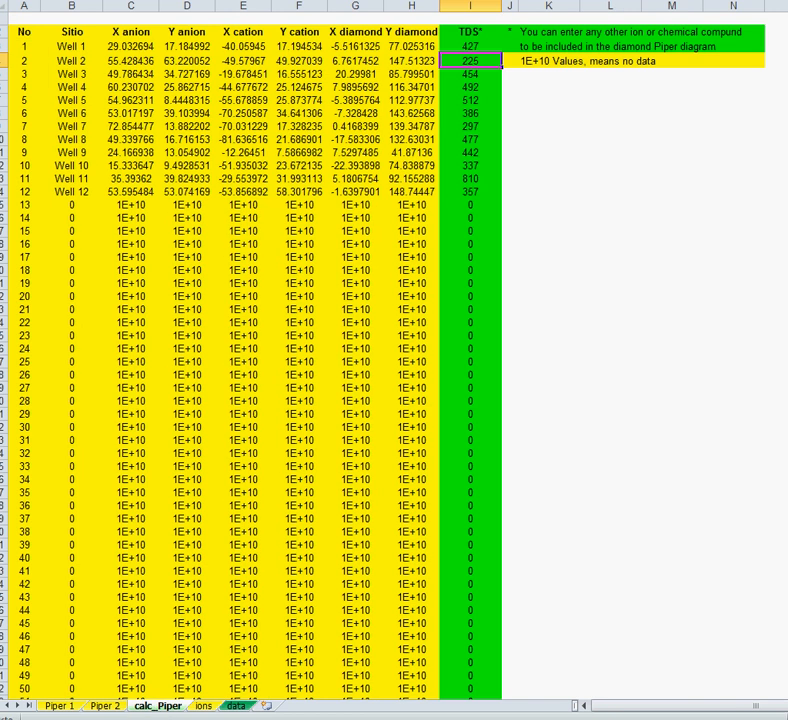
{"action": "mouse_move", "coordinate": [674, 460]}
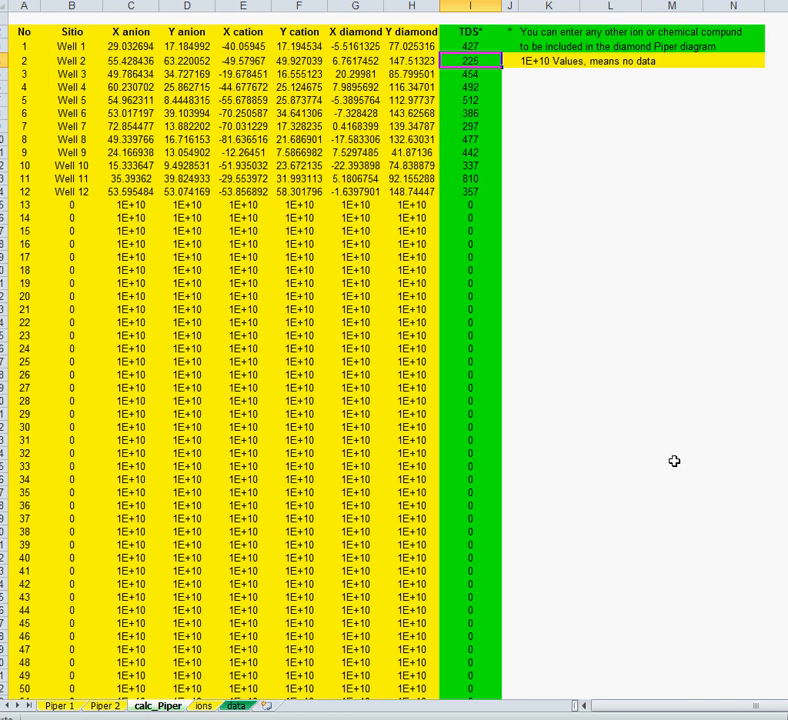
{"action": "mouse_move", "coordinate": [532, 232]}
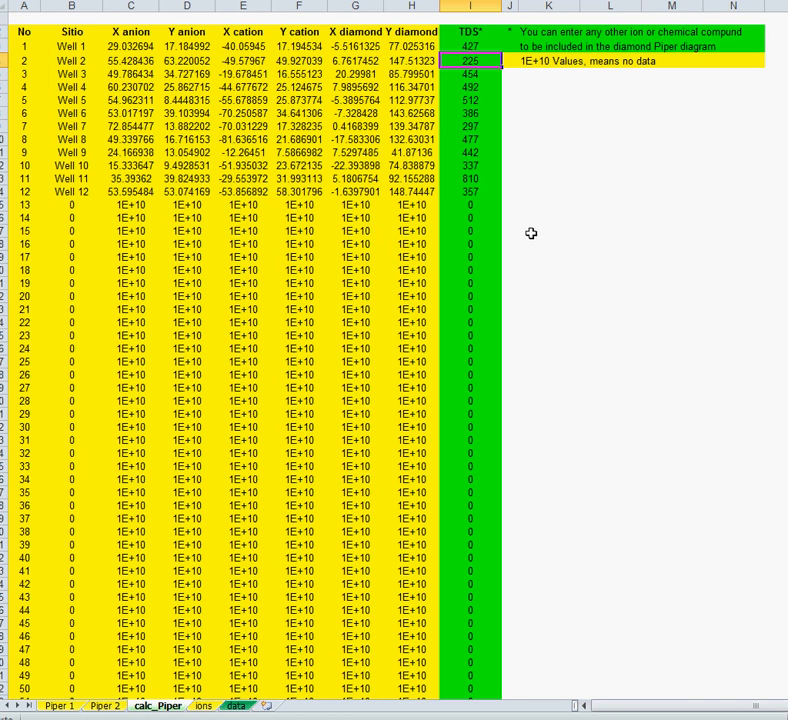
{"action": "mouse_move", "coordinate": [110, 200]}
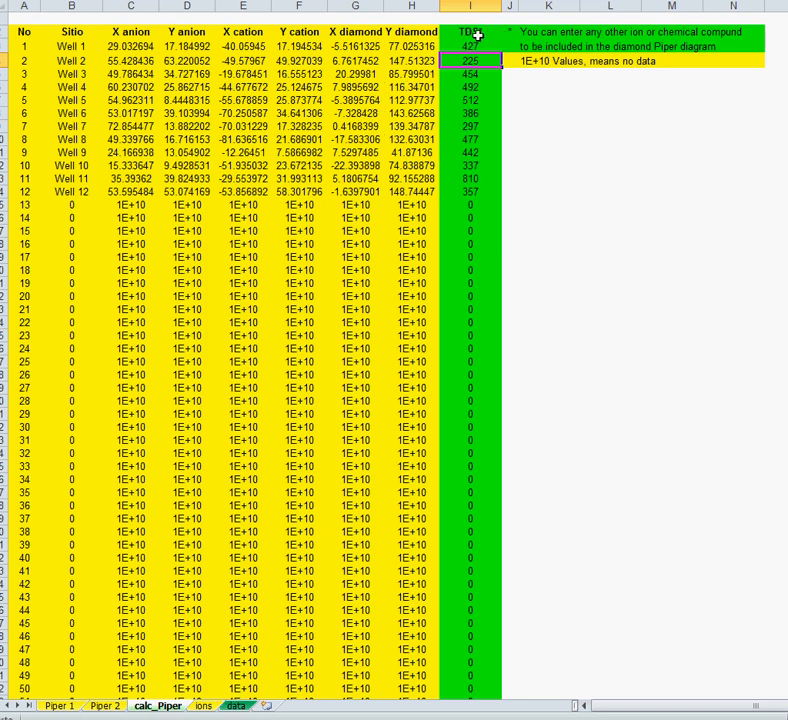
{"action": "mouse_move", "coordinate": [642, 152]}
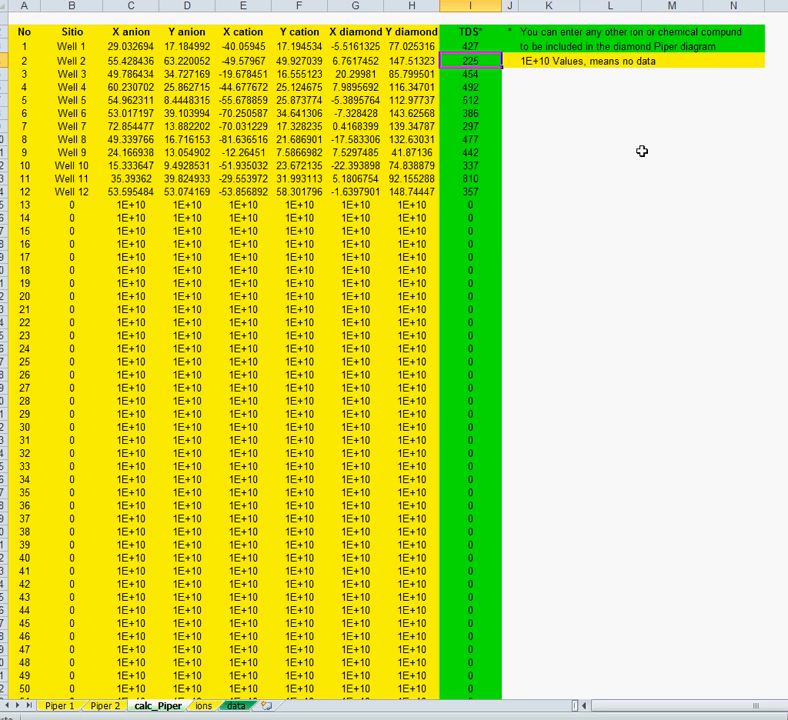
{"action": "mouse_move", "coordinate": [654, 170]}
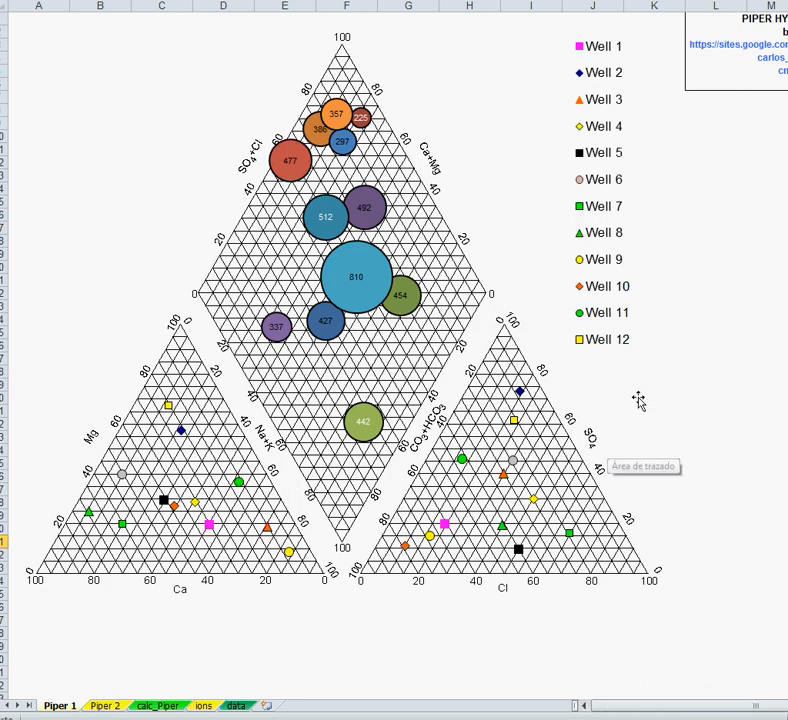
{"action": "mouse_move", "coordinate": [524, 556]}
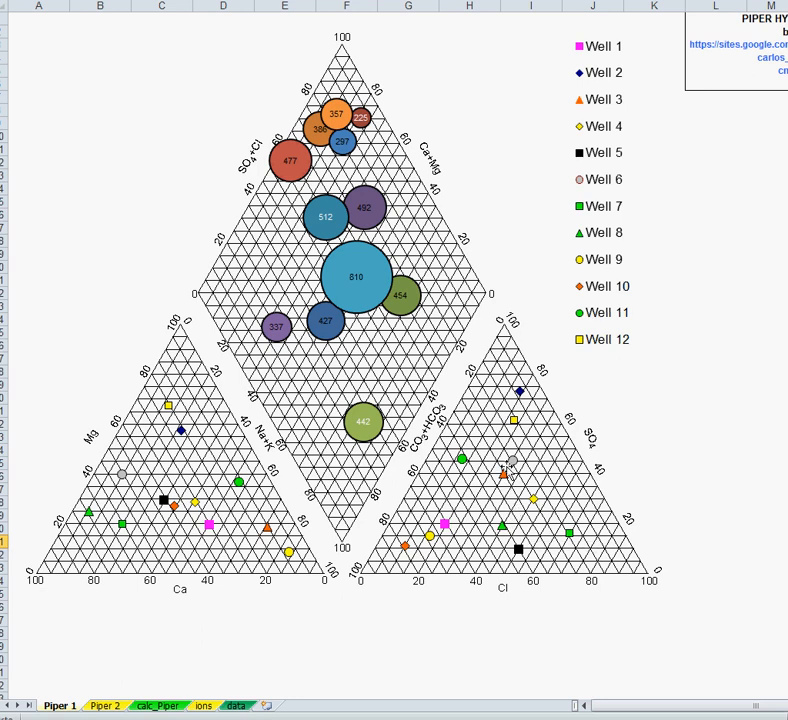
{"action": "mouse_move", "coordinate": [504, 478]}
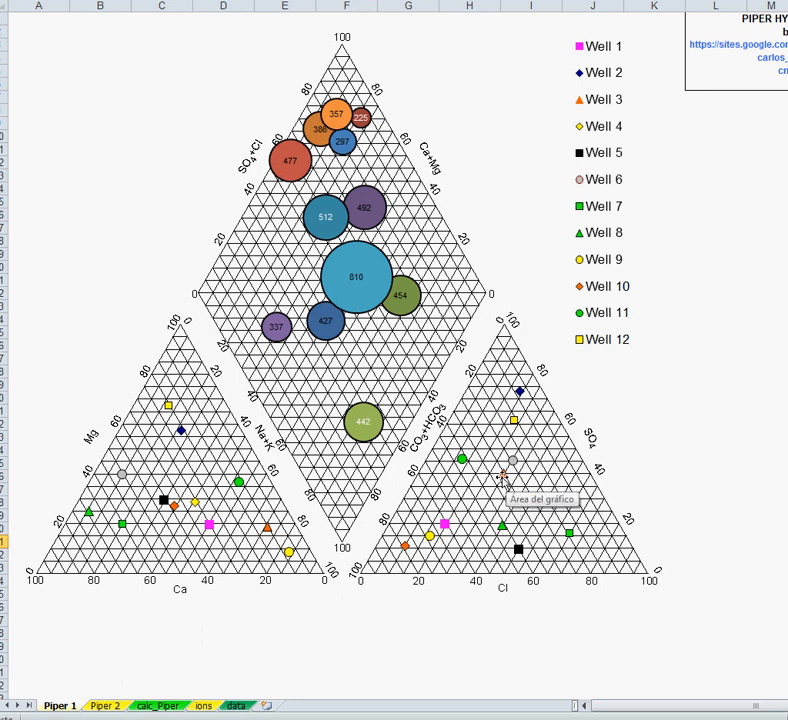
{"action": "mouse_move", "coordinate": [176, 590]}
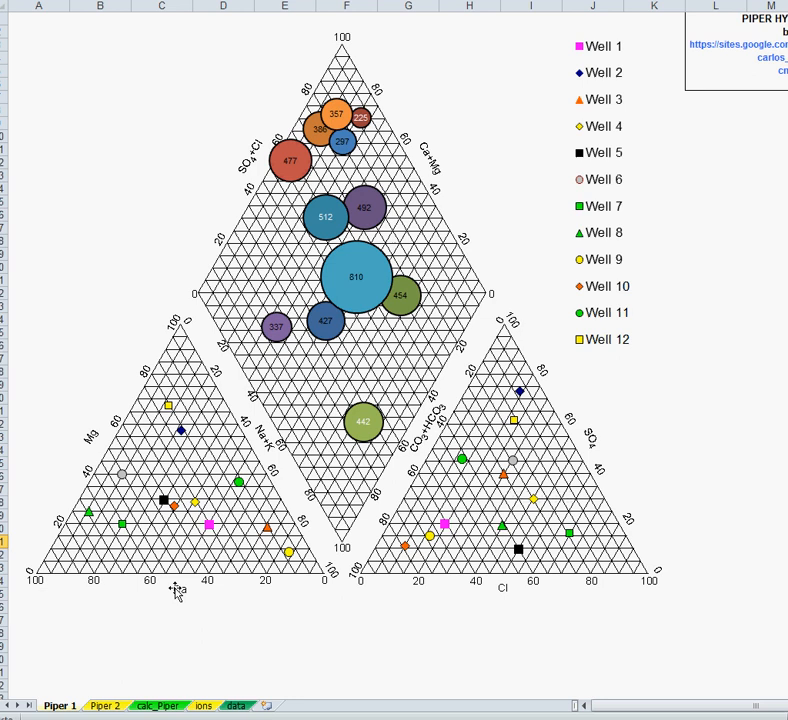
{"action": "mouse_move", "coordinate": [456, 588]}
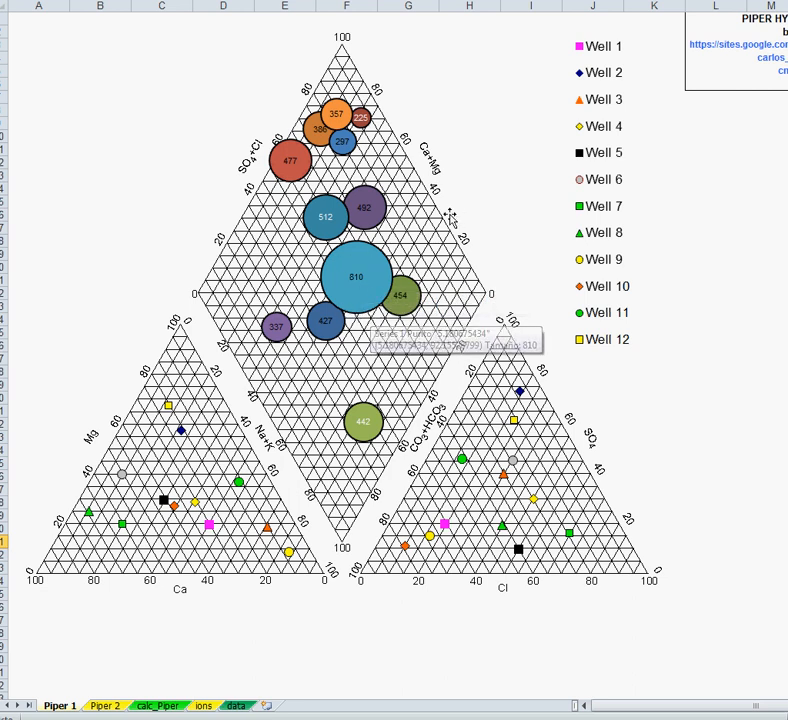
{"action": "mouse_move", "coordinate": [348, 292]}
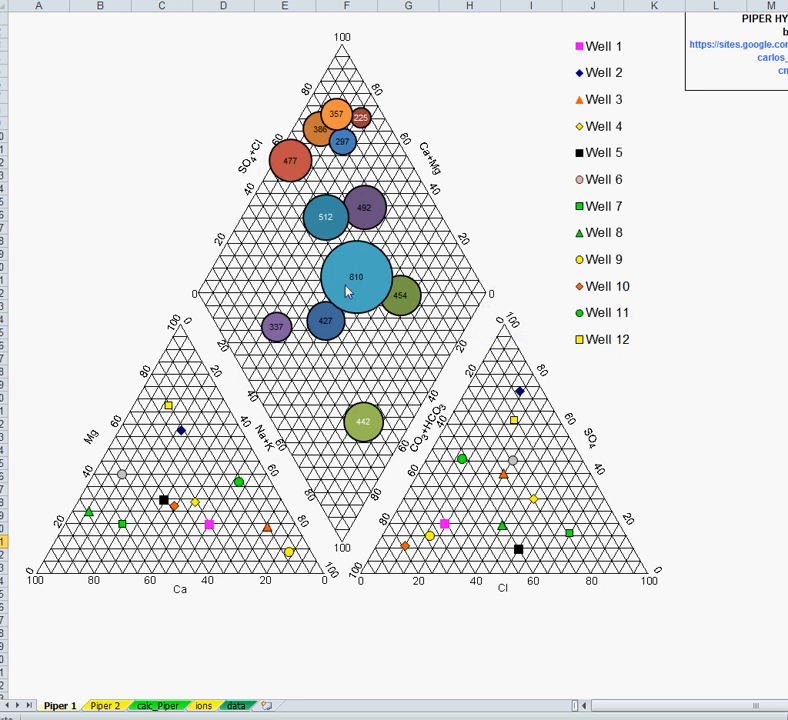
{"action": "mouse_move", "coordinate": [356, 290]}
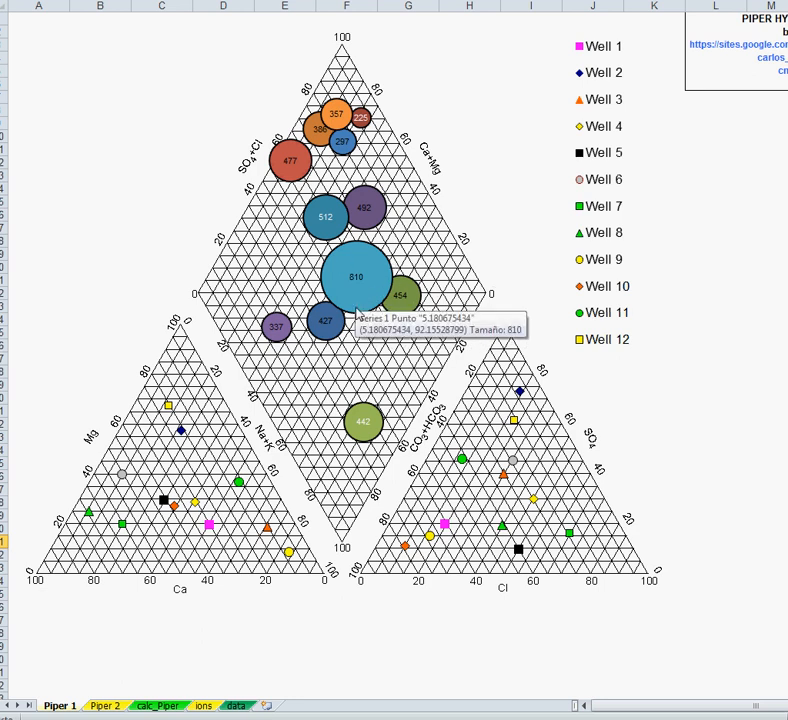
{"action": "mouse_move", "coordinate": [376, 304]}
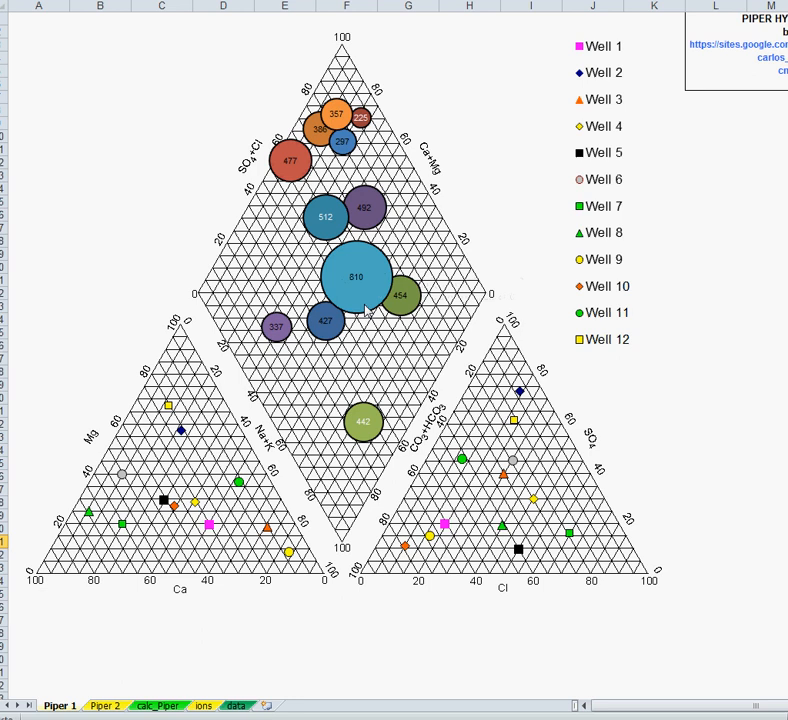
{"action": "mouse_move", "coordinate": [370, 304]}
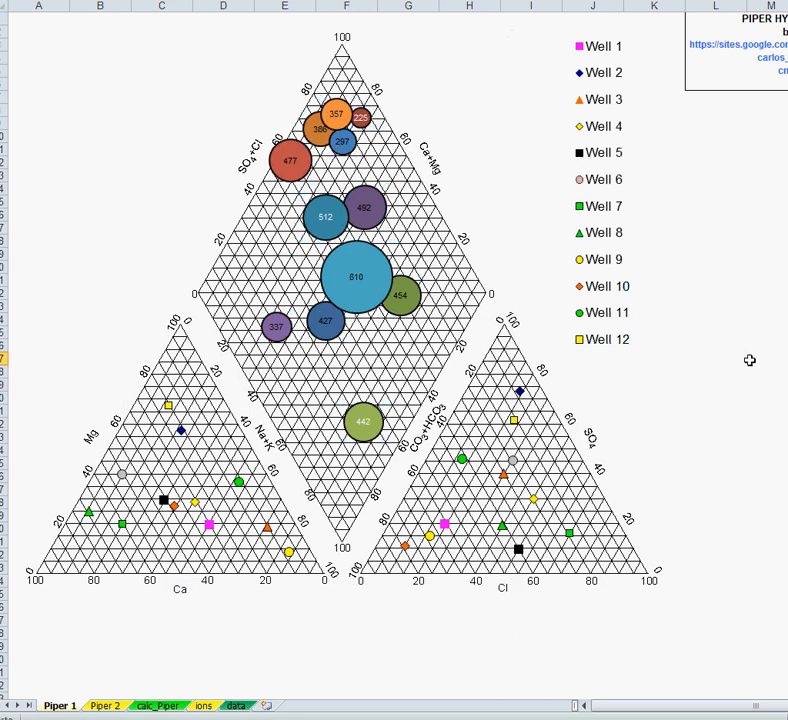
- Bring up Format Data Series for the TDS bubble series on Piper 1
{"action": "double_click", "coordinate": [356, 276]}
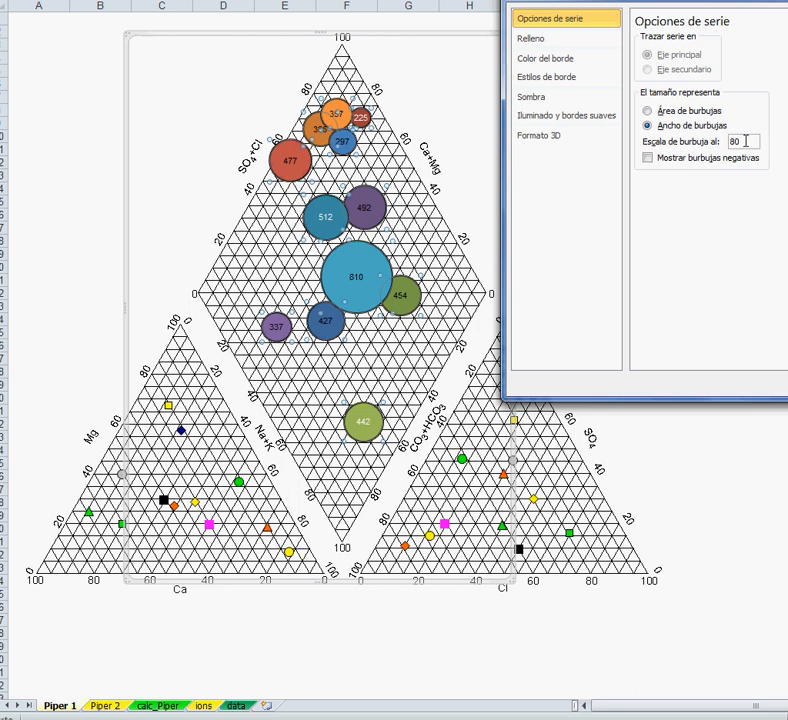
- Change 'Escala de burbuja al' from 80 to 120 for the TDS bubbles
{"action": "type", "text": "12"}
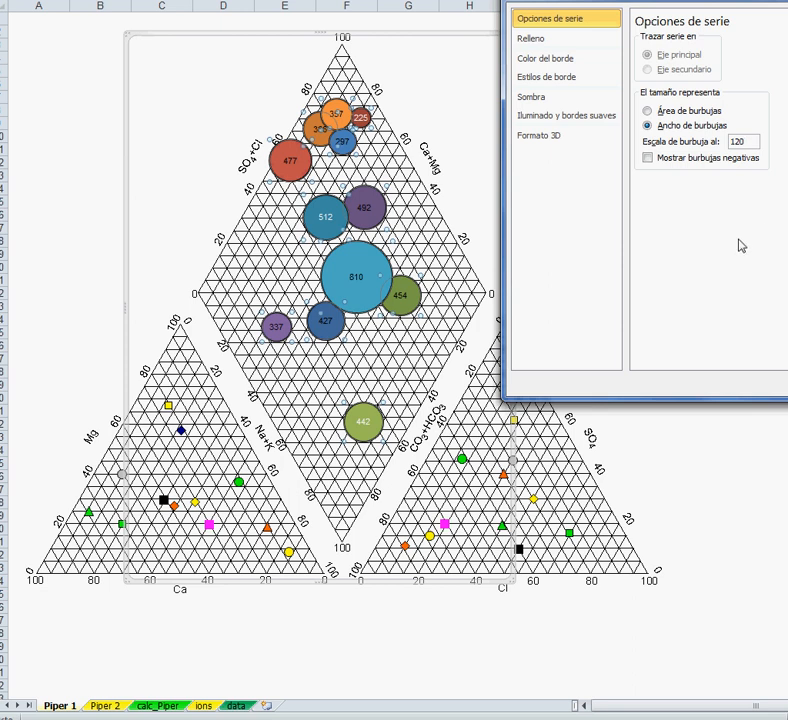
{"action": "left_click", "coordinate": [648, 158]}
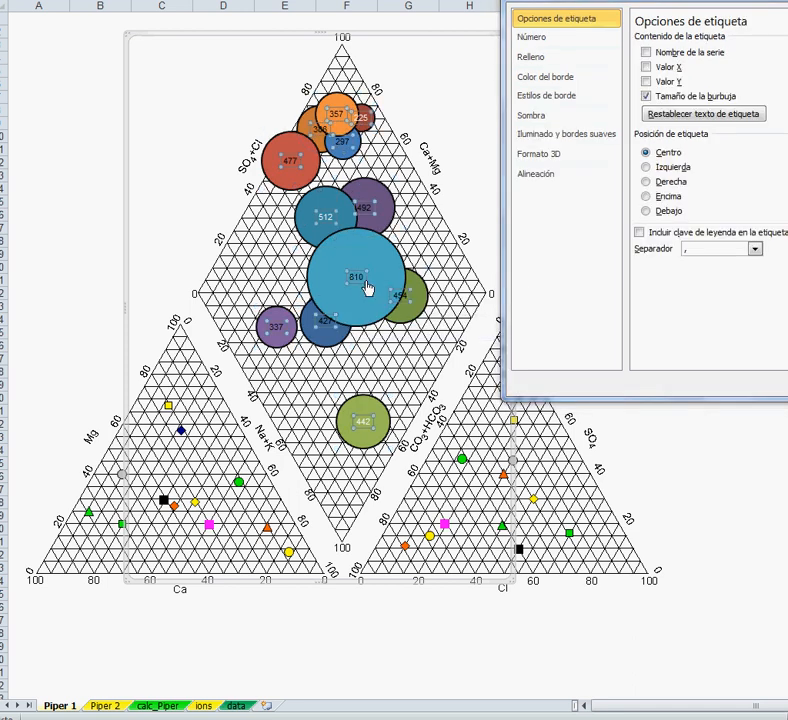
{"action": "mouse_move", "coordinate": [342, 272]}
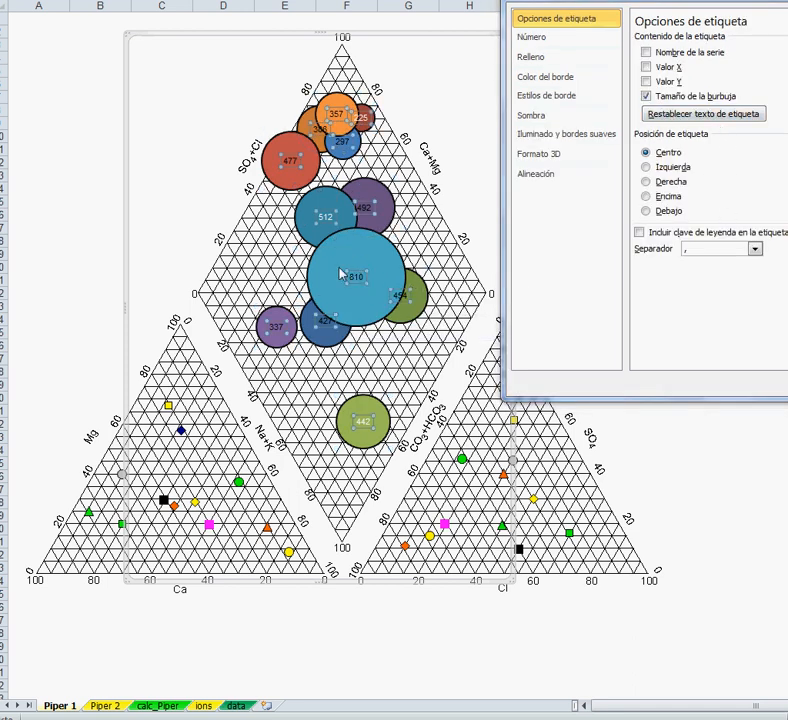
{"action": "mouse_move", "coordinate": [344, 304]}
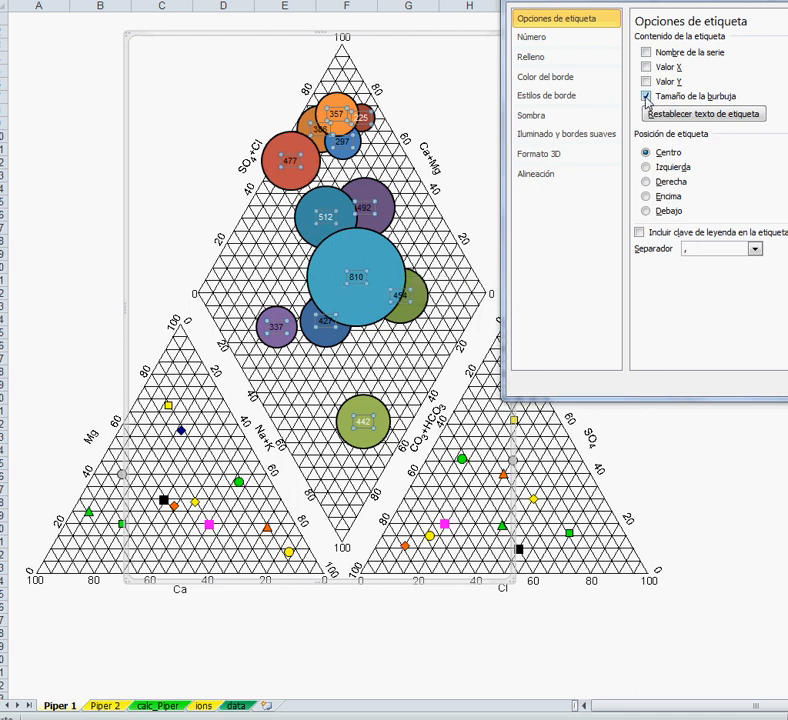
- Uncheck 'Tamaño de la burbuja' to hide the TDS value labels
{"action": "left_click", "coordinate": [646, 96]}
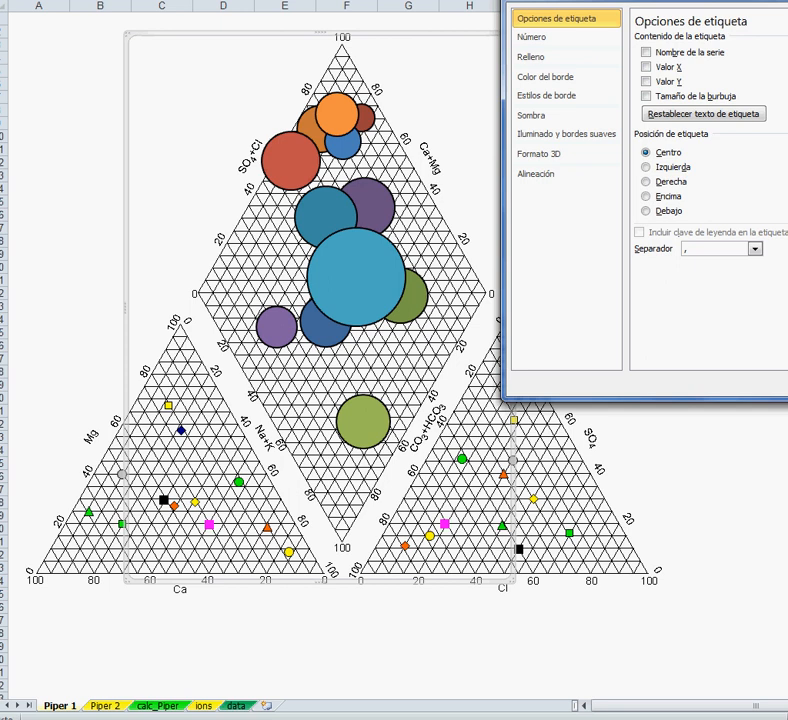
{"action": "mouse_move", "coordinate": [390, 308]}
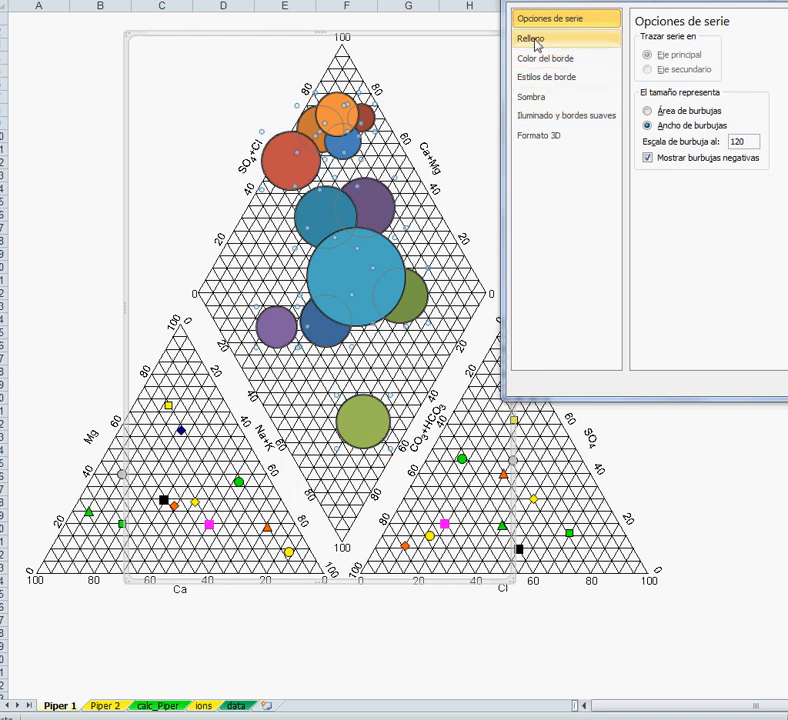
- Set the bubbles' Relleno to 'Sin relleno' so they become outlined circles
{"action": "left_click", "coordinate": [530, 38]}
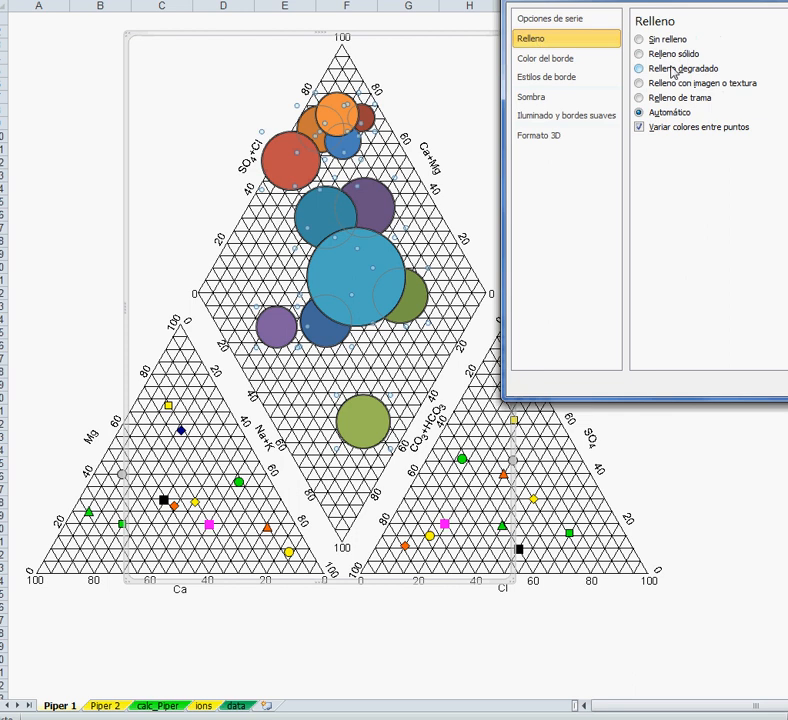
{"action": "left_click", "coordinate": [640, 40]}
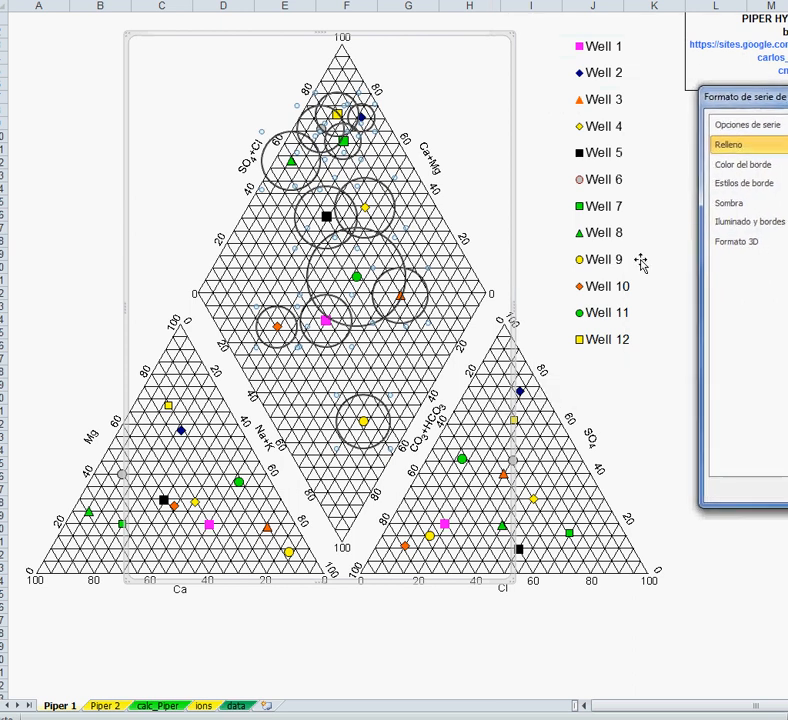
{"action": "mouse_move", "coordinate": [360, 278]}
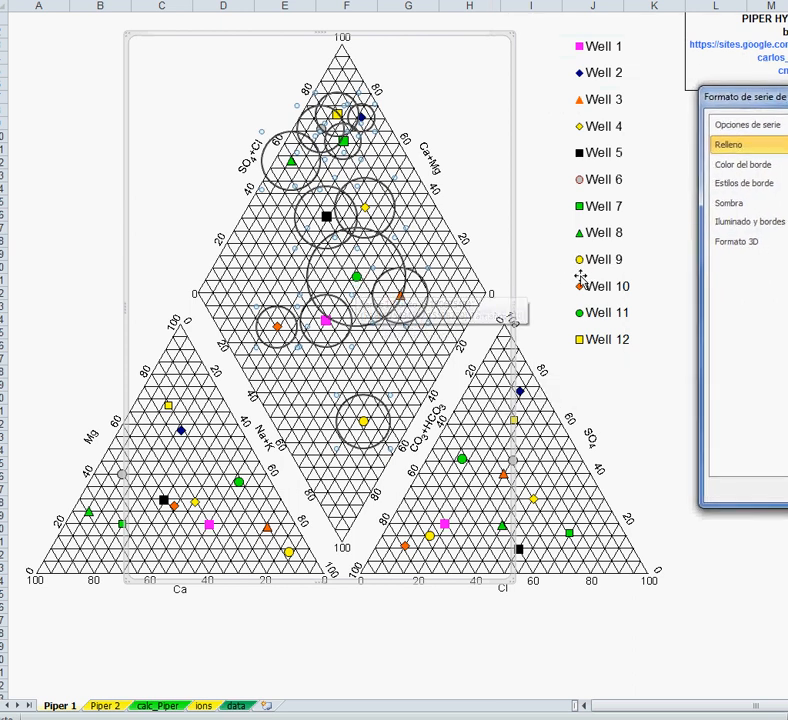
{"action": "mouse_move", "coordinate": [576, 276]}
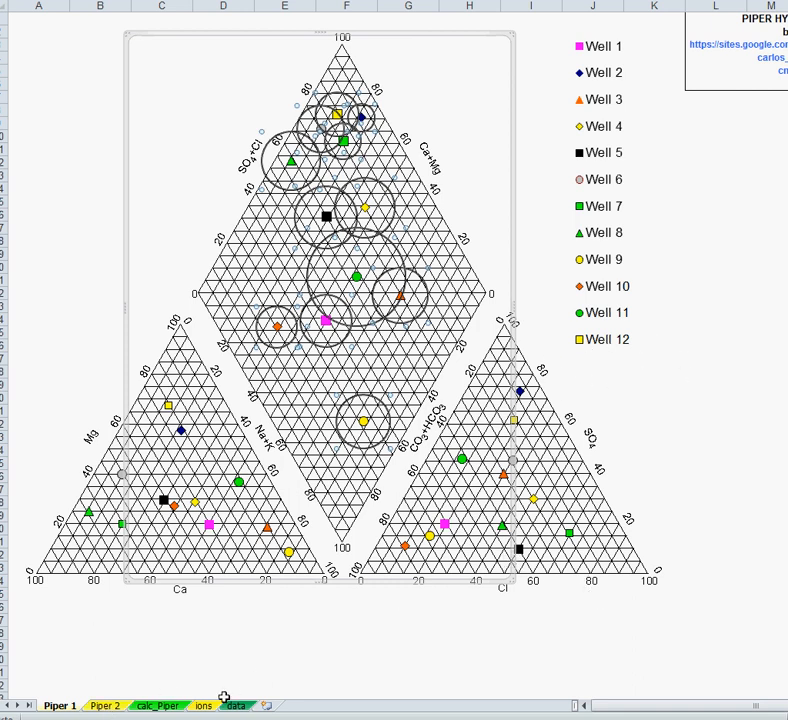
- Browse the data and calc_Piper sheets, then switch to the Piper 2 diagram
{"action": "left_click", "coordinate": [156, 704]}
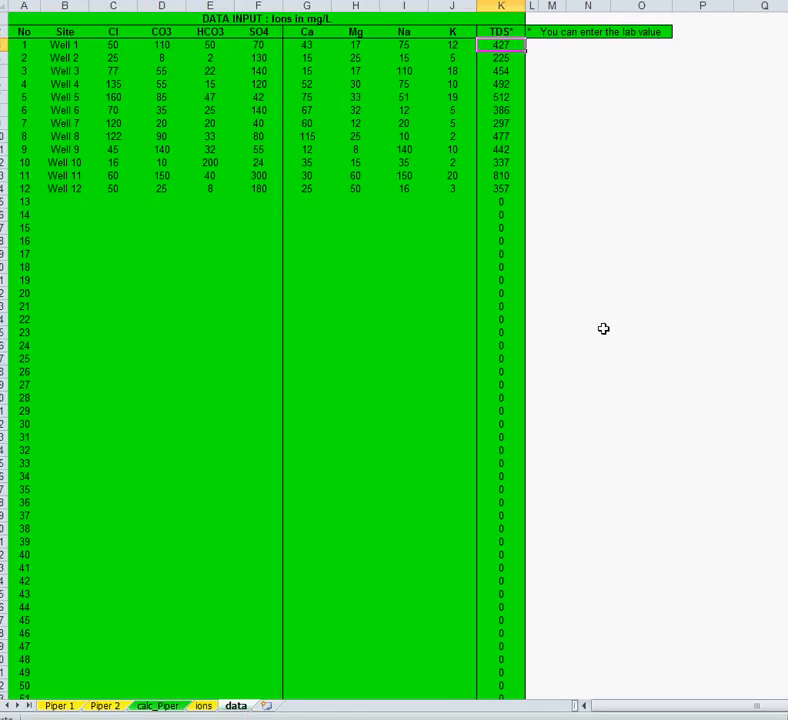
{"action": "left_click", "coordinate": [156, 704]}
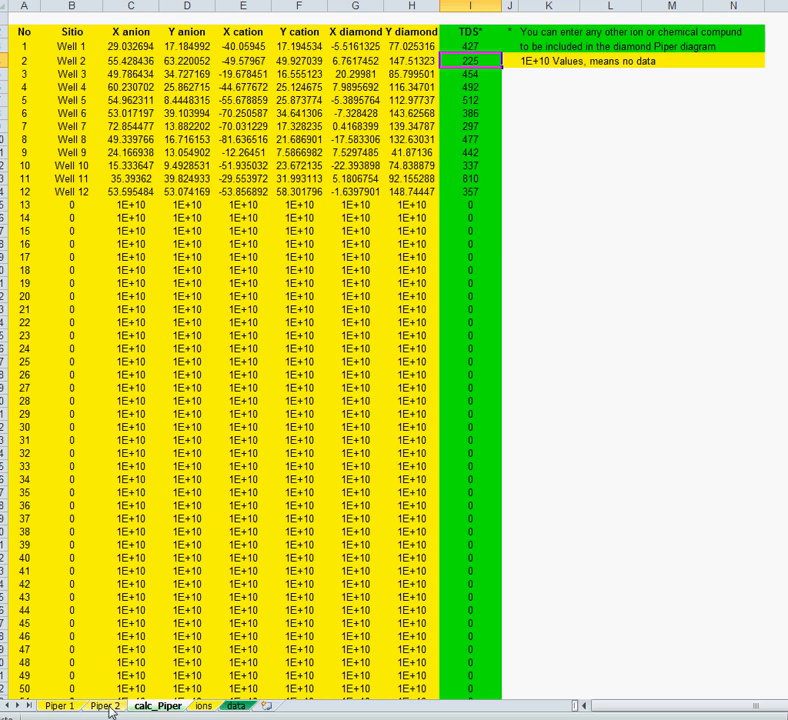
{"action": "left_click", "coordinate": [104, 704]}
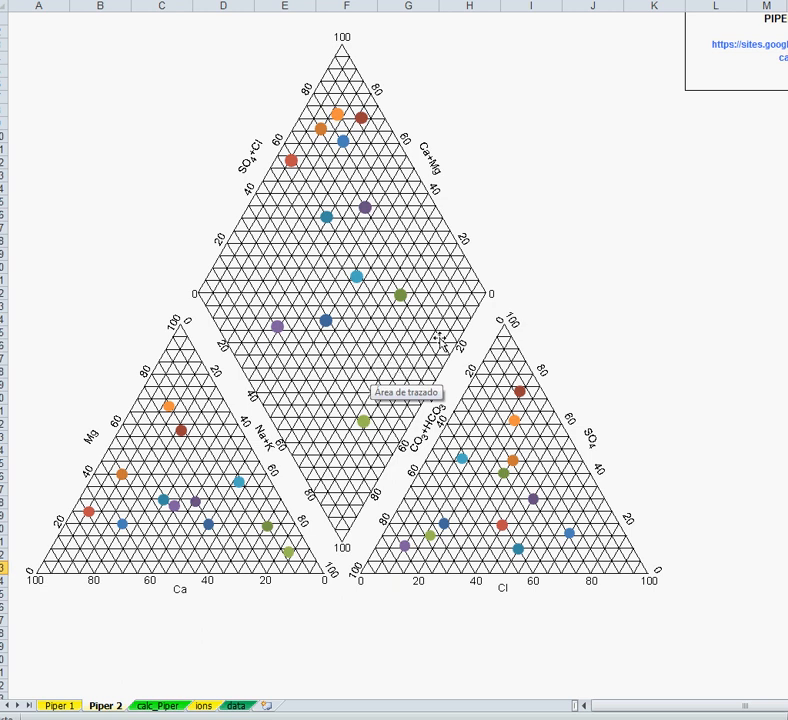
{"action": "mouse_move", "coordinate": [570, 464]}
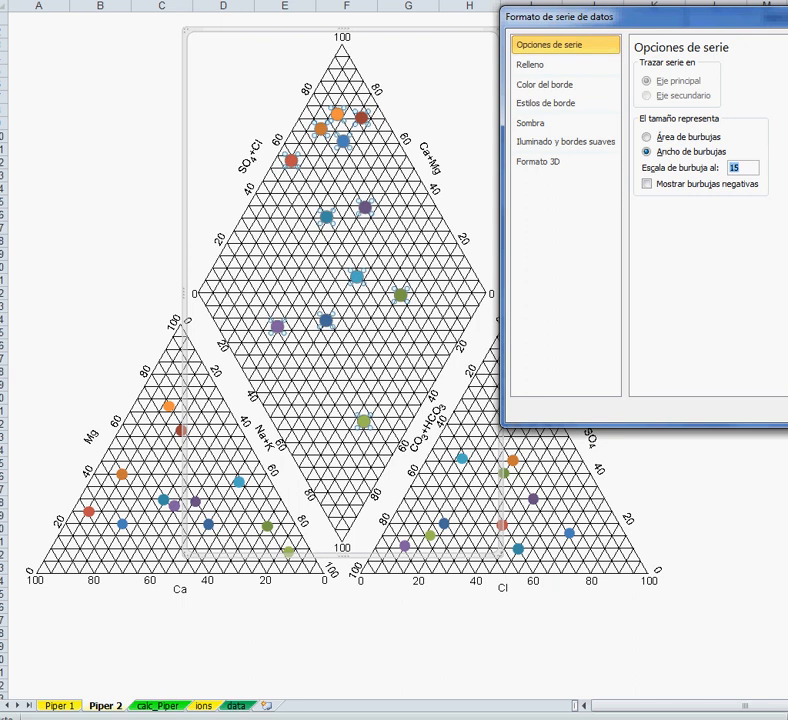
- Enter a new bubble scale value of 8 for the Piper 2 marker series
{"action": "type", "text": "8"}
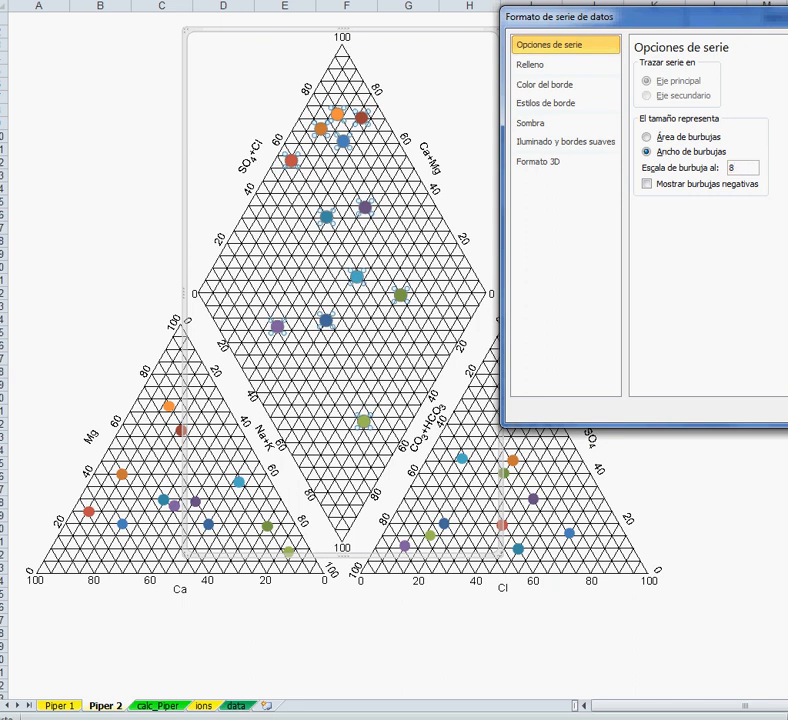